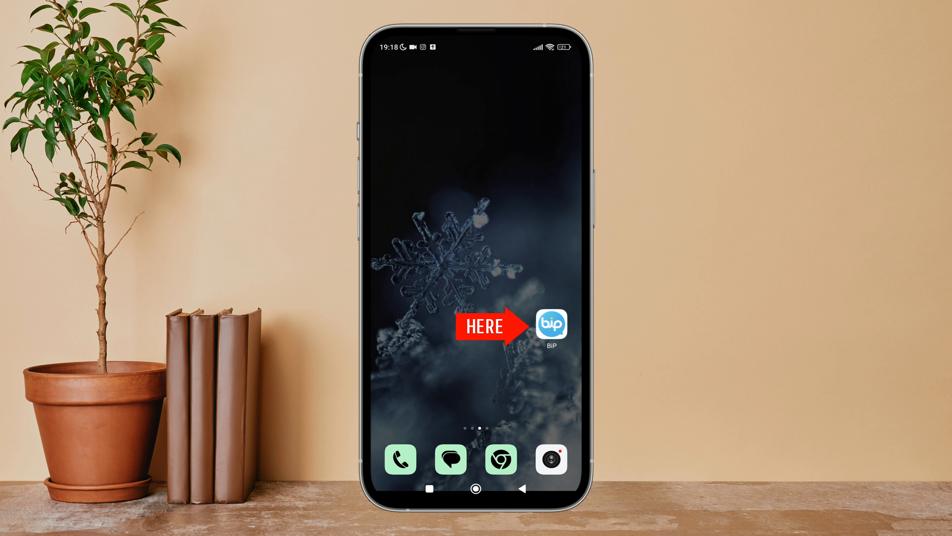
Launch BiP and reach the Edit Profile screen for name124 from the More section.
{"action": "left_click", "coordinate": [551, 324]}
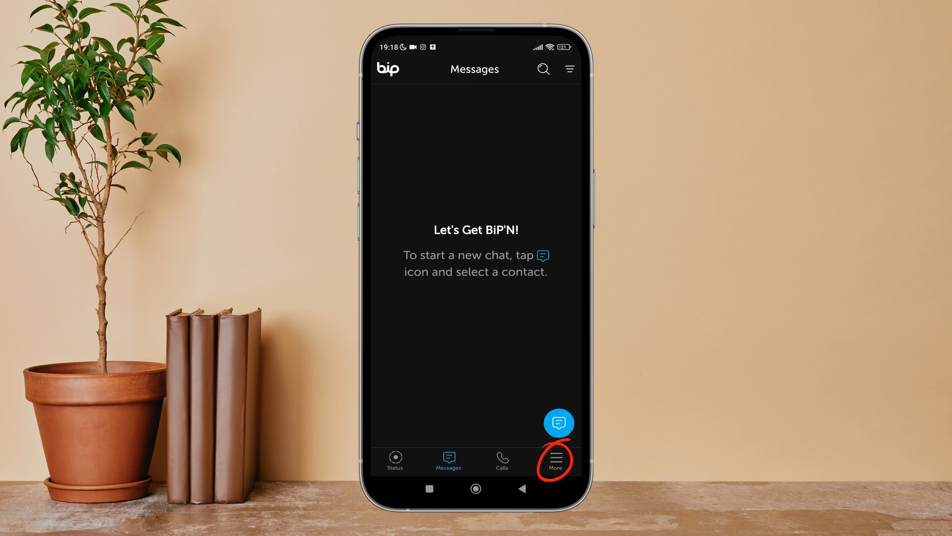
{"action": "left_click", "coordinate": [554, 460]}
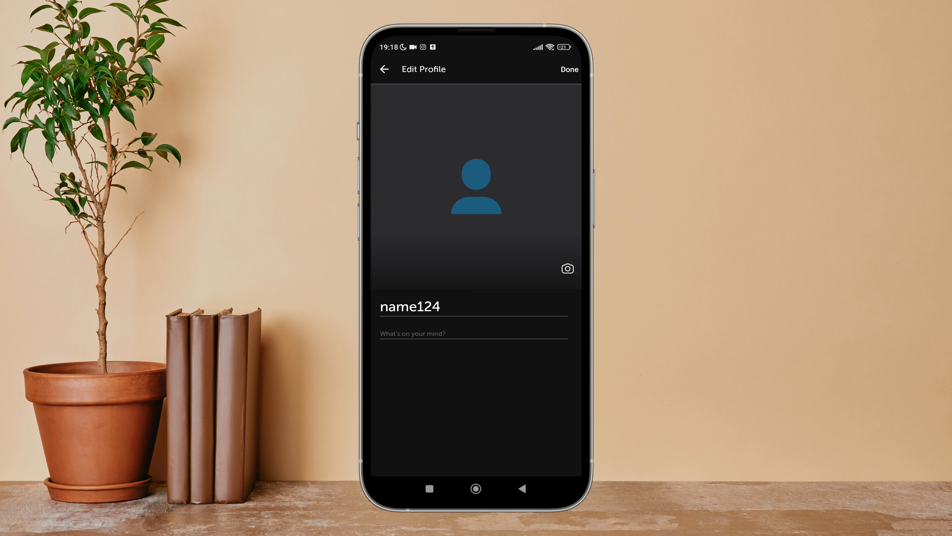
{"action": "left_click", "coordinate": [473, 333]}
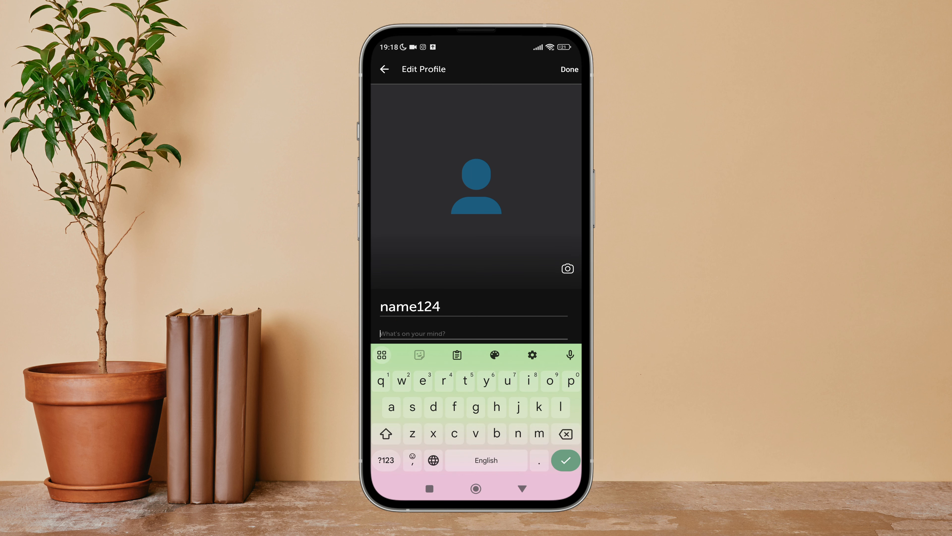
Enter 'hey' in the 'What's on your mind?' bio field and save the profile.
{"action": "type", "text": "hw"}
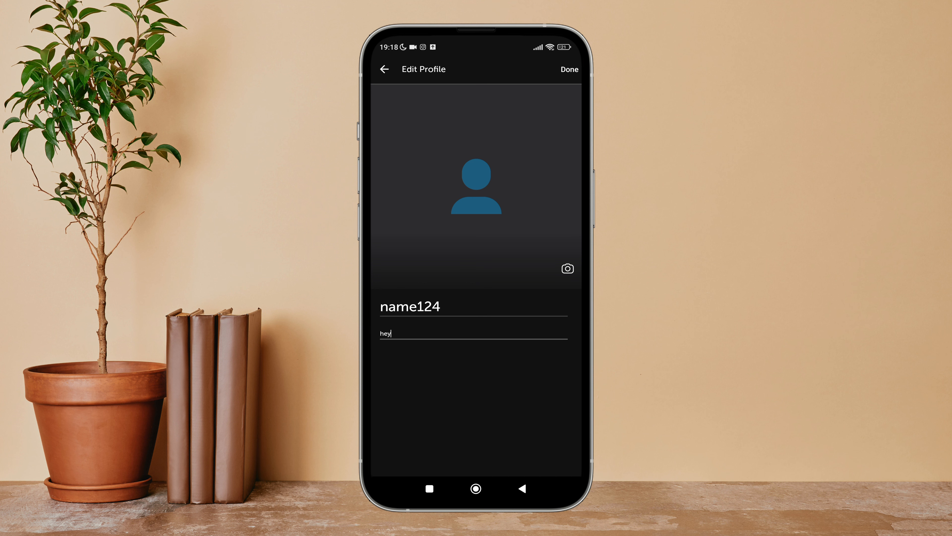
{"action": "left_click", "coordinate": [569, 69]}
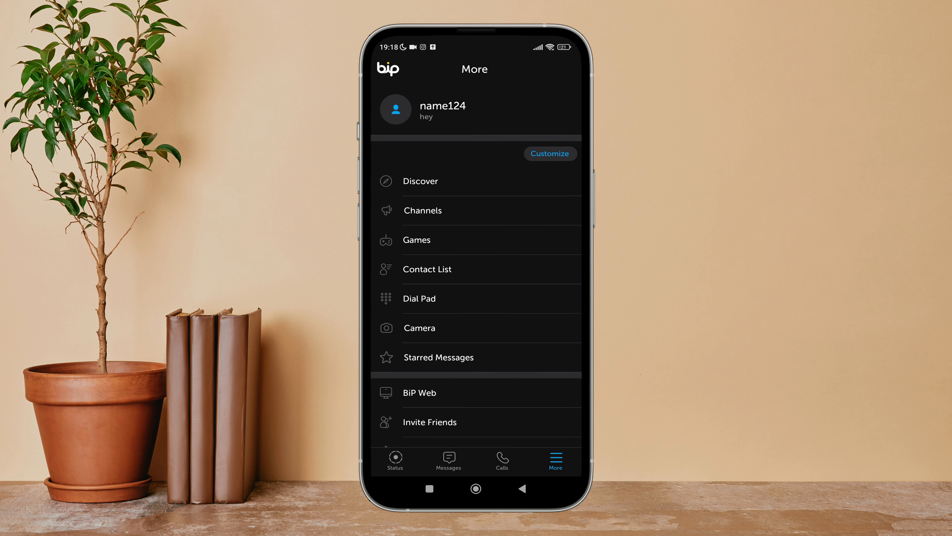